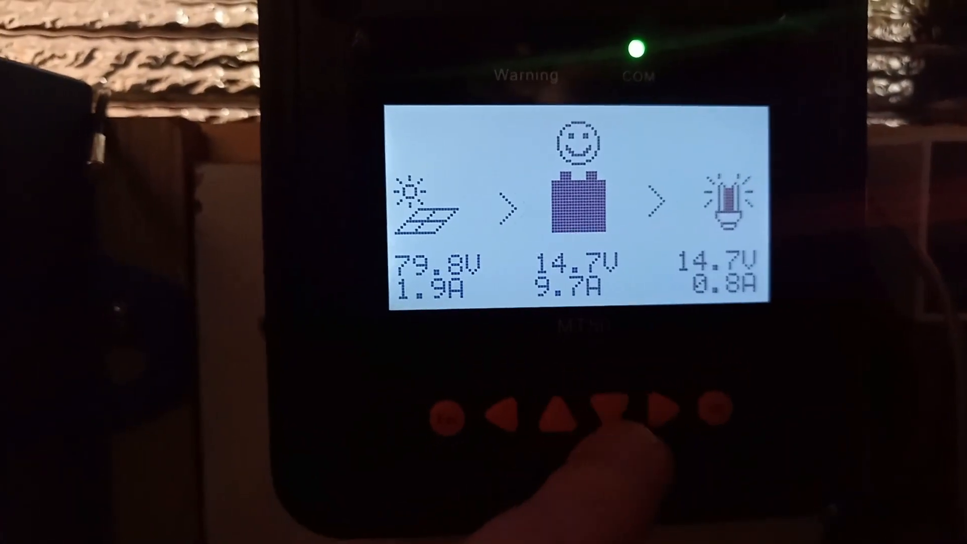
pyautogui.click(604, 413)
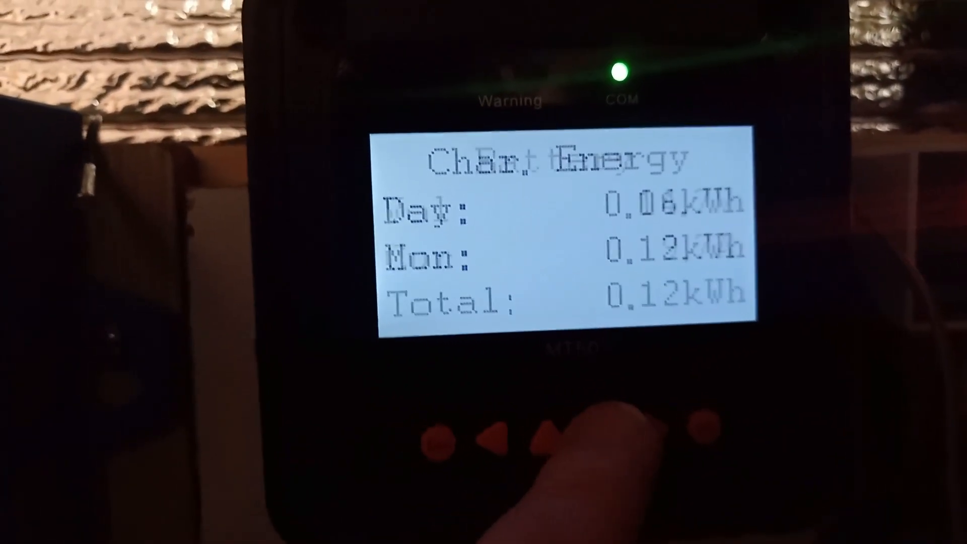